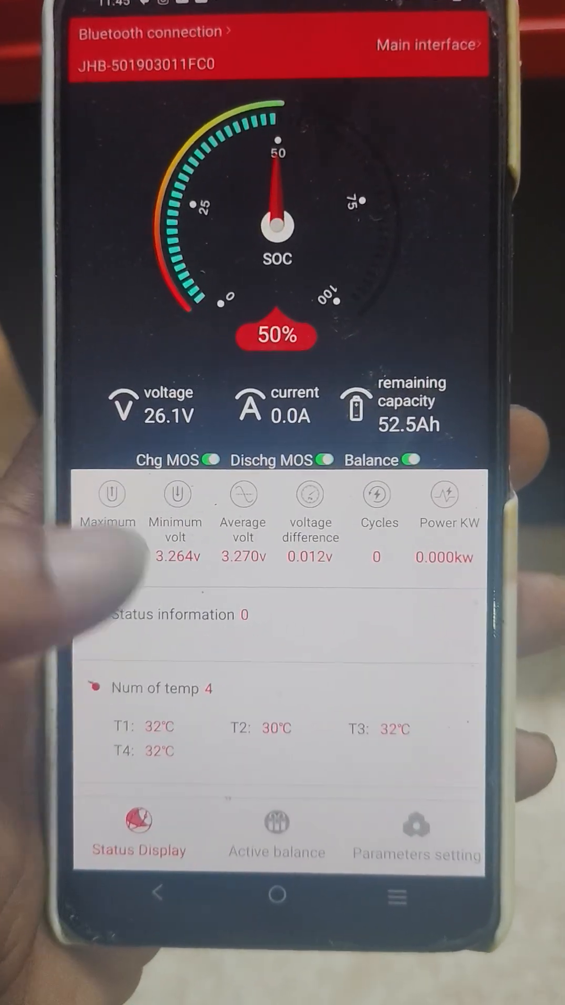
Scroll the status page to the eight cell voltages near 3.27V, four 32°C sensors and MOS 33°C.
{"action": "scroll", "scroll_direction": "down", "scroll_amount": 3}
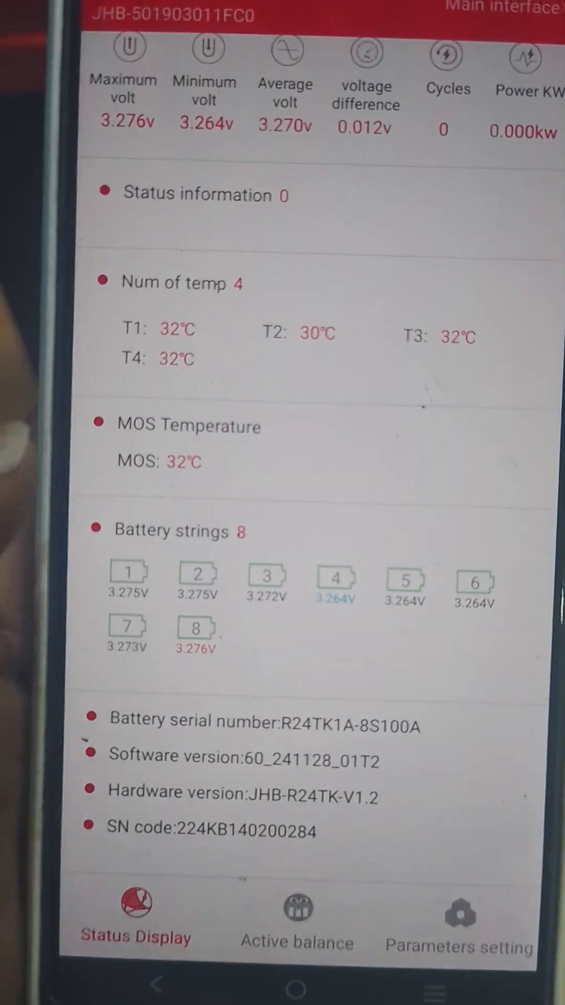
{"action": "scroll", "scroll_direction": "down", "scroll_amount": 3}
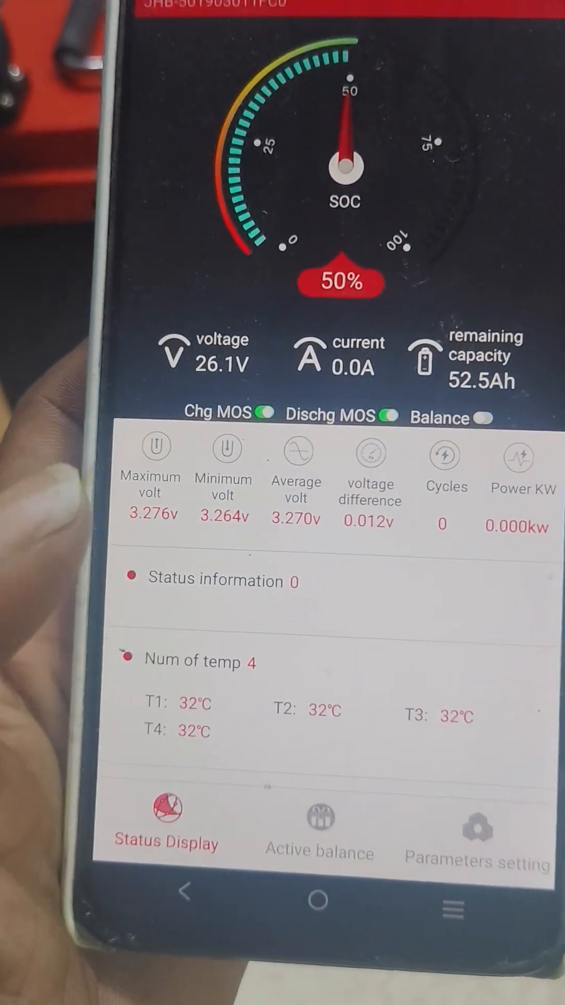
{"action": "scroll", "scroll_direction": "down", "scroll_amount": 3}
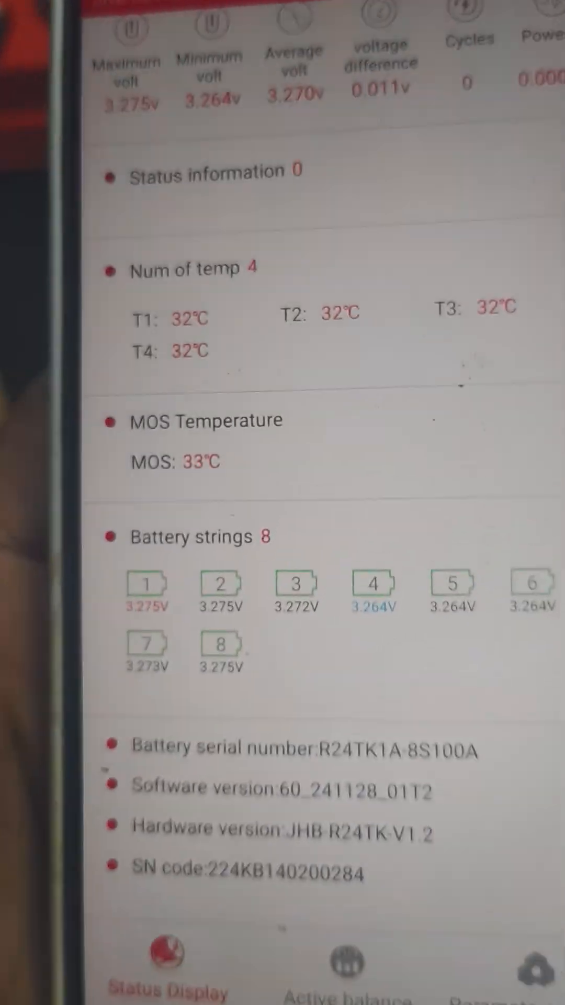
{"action": "scroll", "scroll_direction": "down", "scroll_amount": 3}
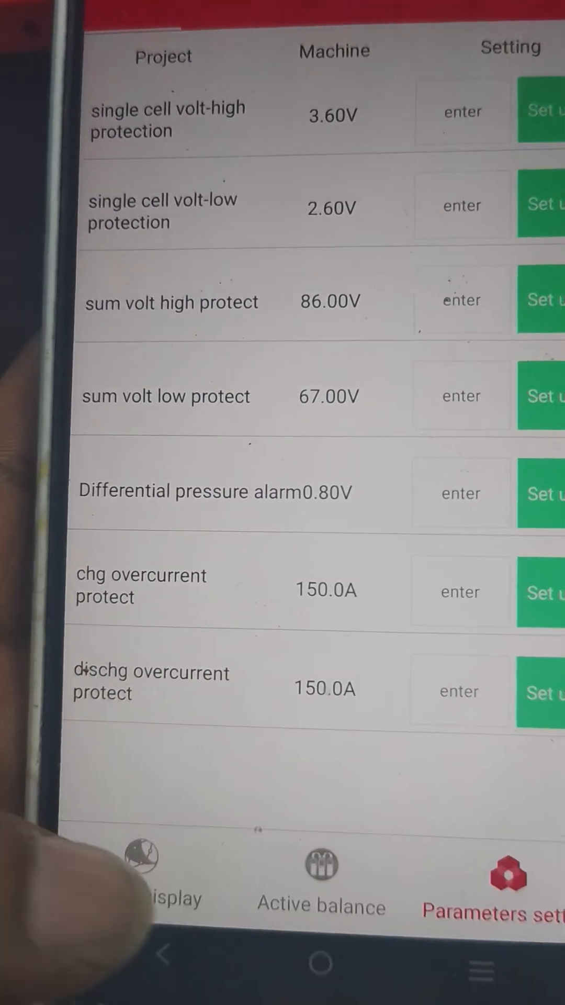
Return from the protection parameters to the Status Display overview of cell voltages.
{"action": "left_click", "coordinate": [147, 876]}
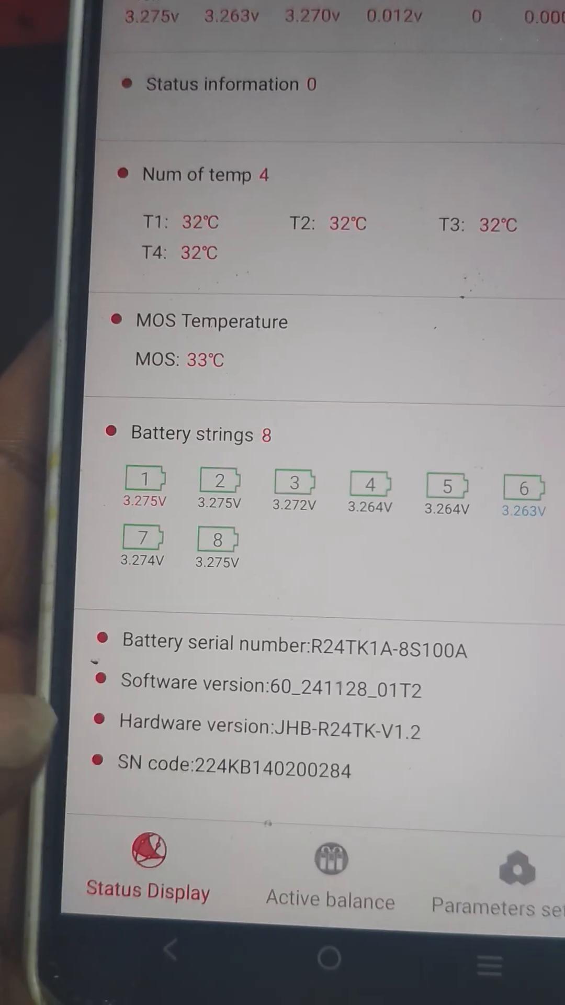